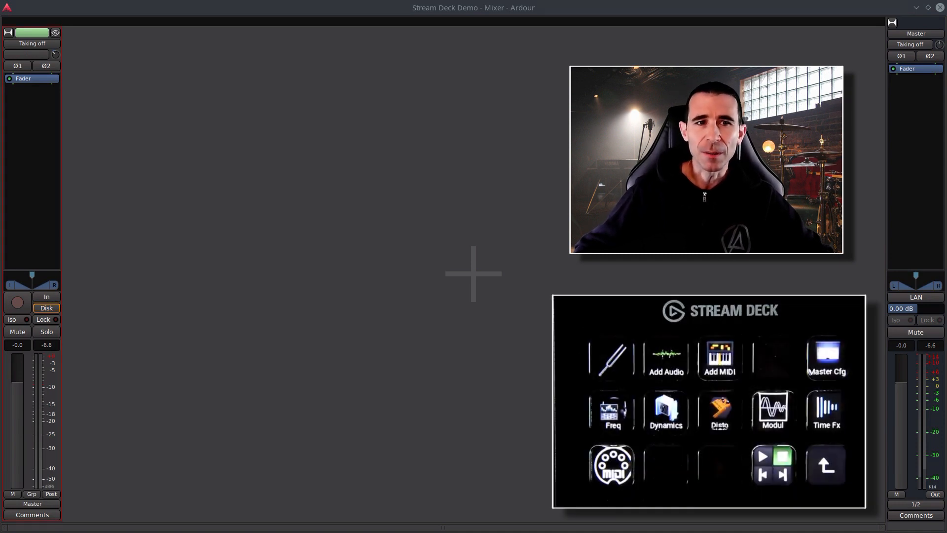
# Step: Add a MIDI track with ACE Fluid Synth from the Stream Deck, showing the synth's GUI
pyautogui.click(718, 352)
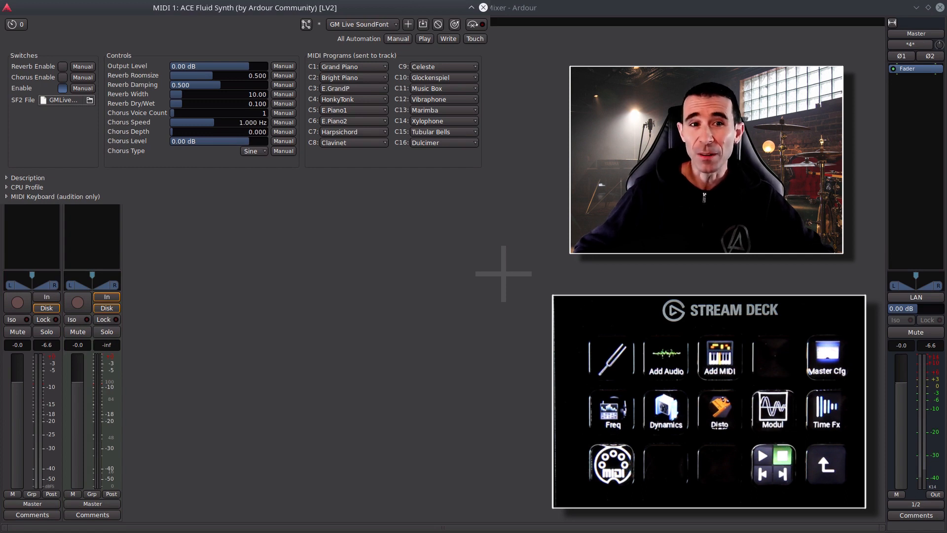
# Step: Close the Fluid Synth window so MIDI 1 can be rerouted to Hydrogen-midi with ACE MIDI Monitor
pyautogui.click(483, 7)
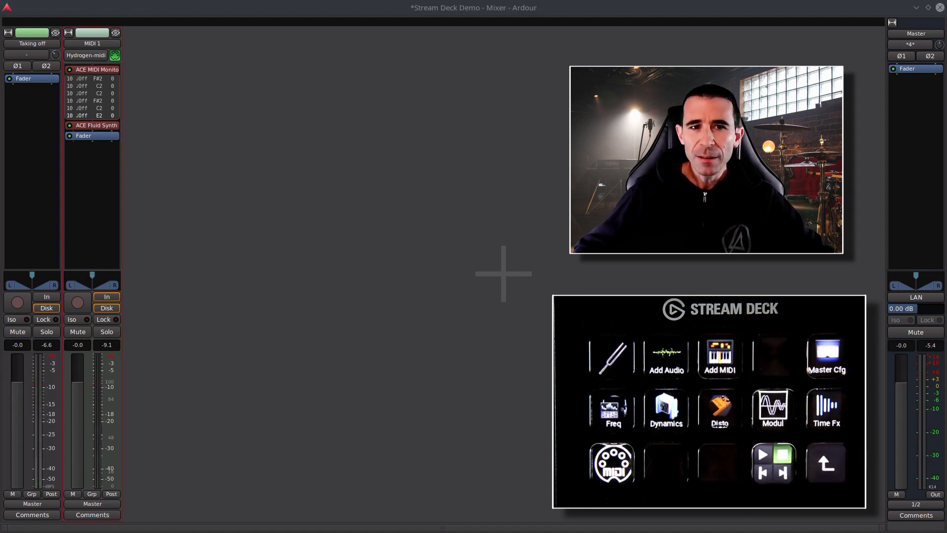
# Step: Add an Audio 1 track carrying GxTuner from the Stream Deck tuner button, with its GUI shown
pyautogui.click(665, 356)
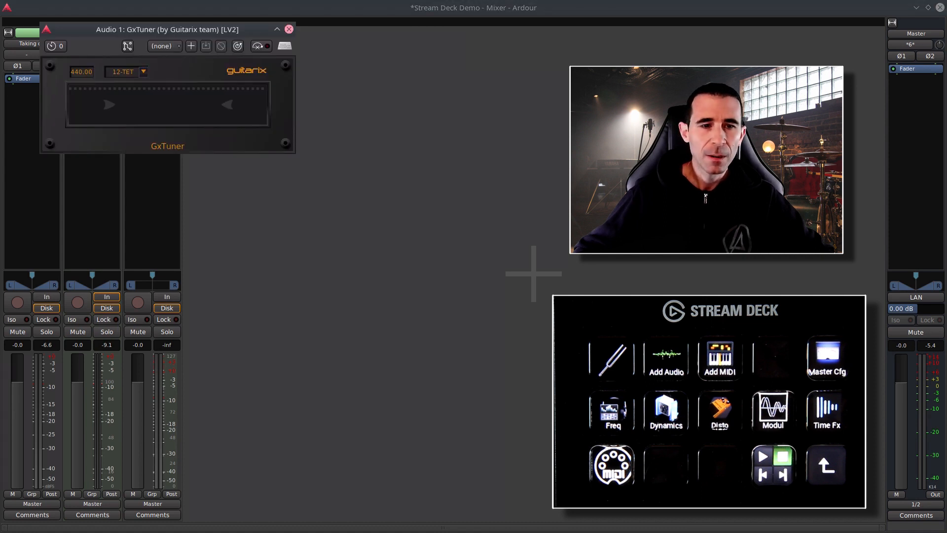
# Step: Close GxTuner, insert the CS10QM compressor on Audio 1 via the Dynamics button, then close its window
pyautogui.click(289, 28)
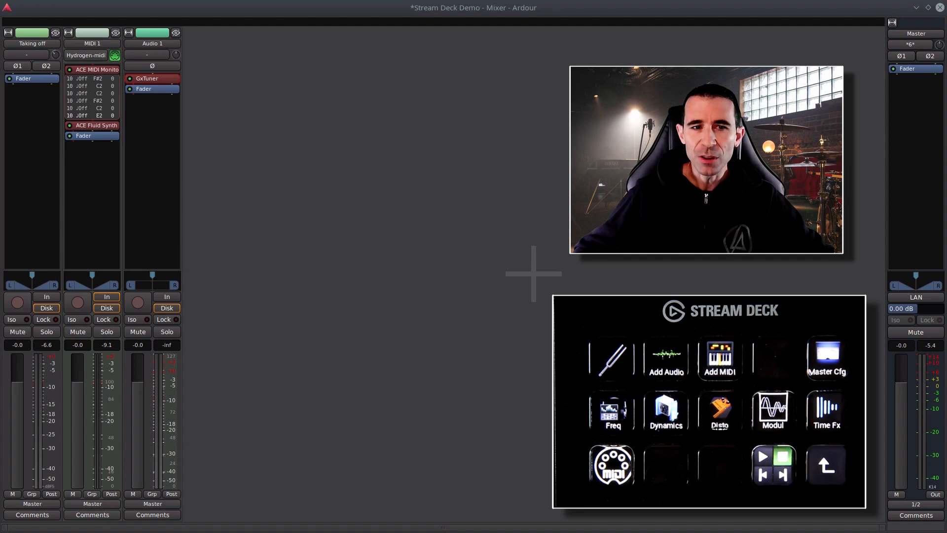
pyautogui.click(666, 412)
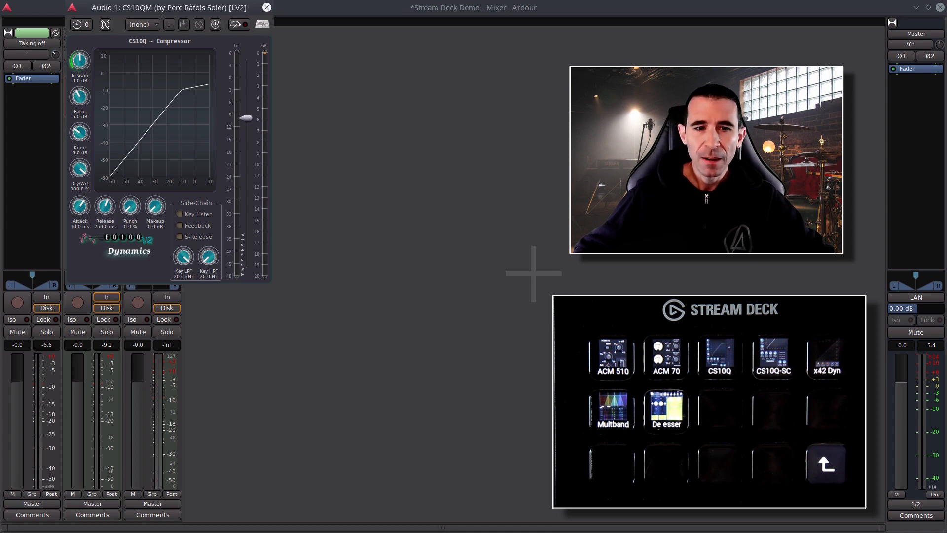
pyautogui.click(265, 7)
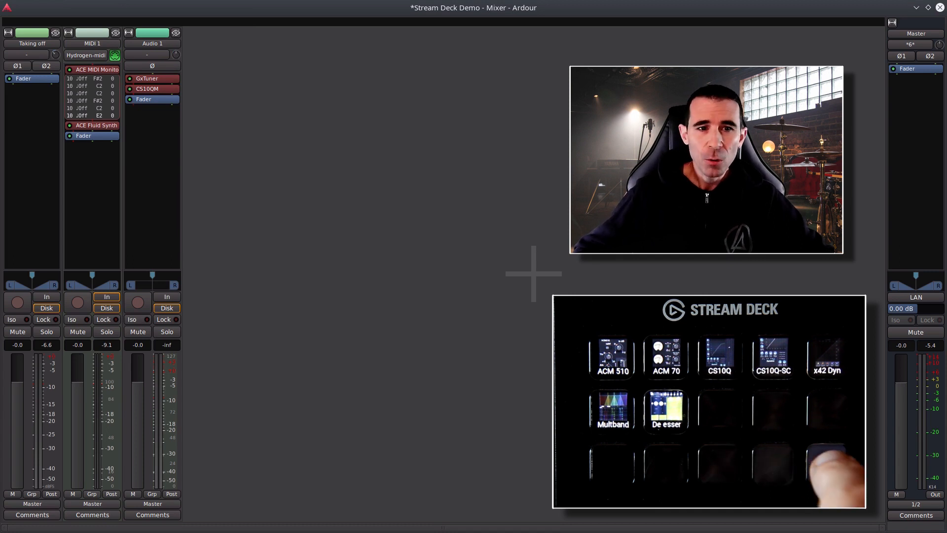
pyautogui.click(825, 465)
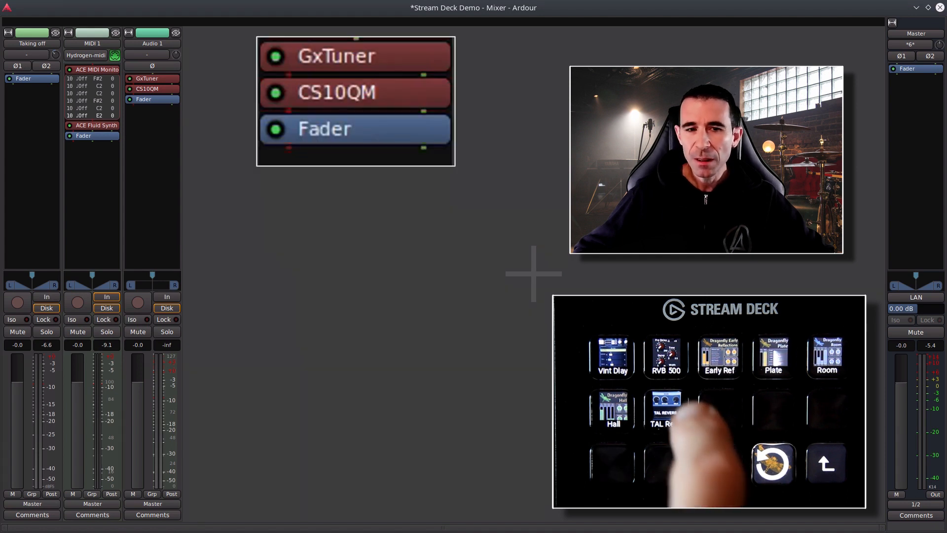
pyautogui.click(665, 411)
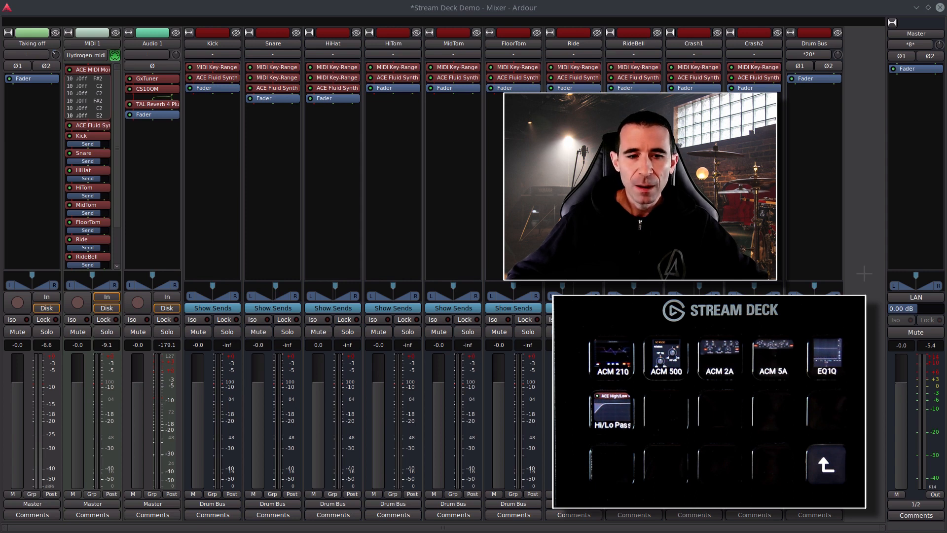
pyautogui.click(612, 356)
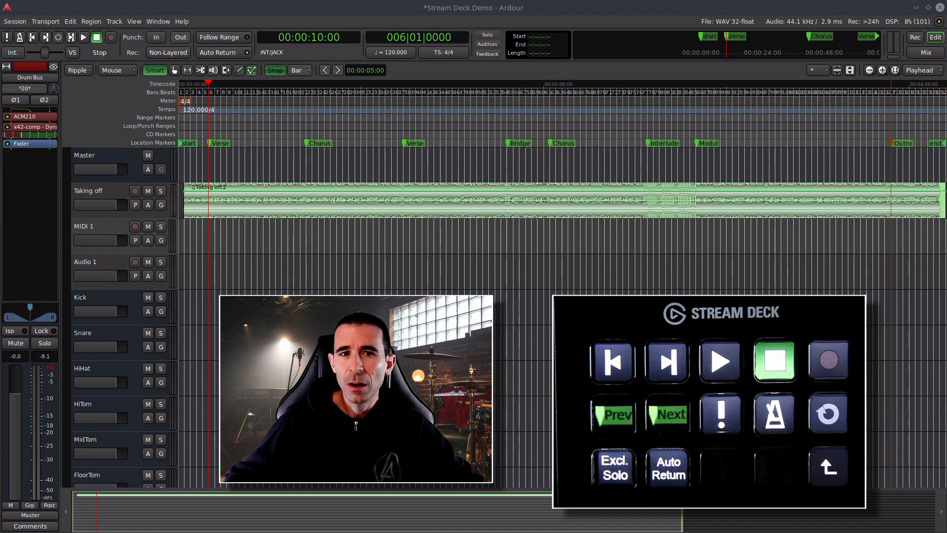
# Step: Step the playhead to the next and previous markers, then return it to the session start at 00:00:00
pyautogui.click(668, 414)
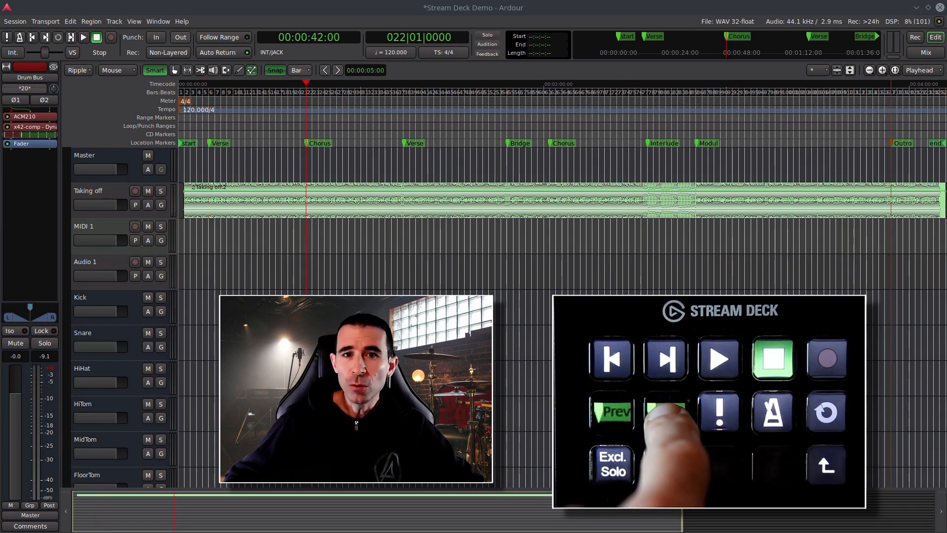
pyautogui.click(611, 413)
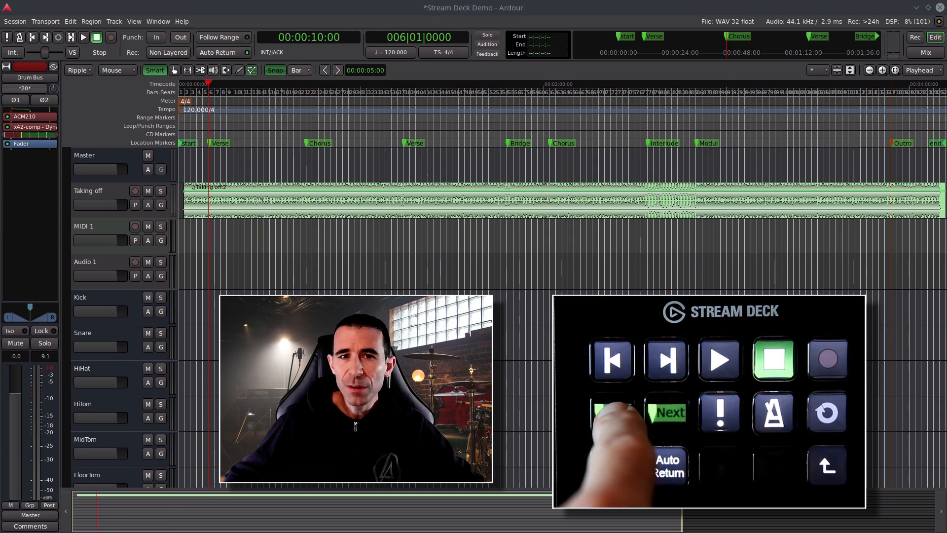
pyautogui.click(666, 412)
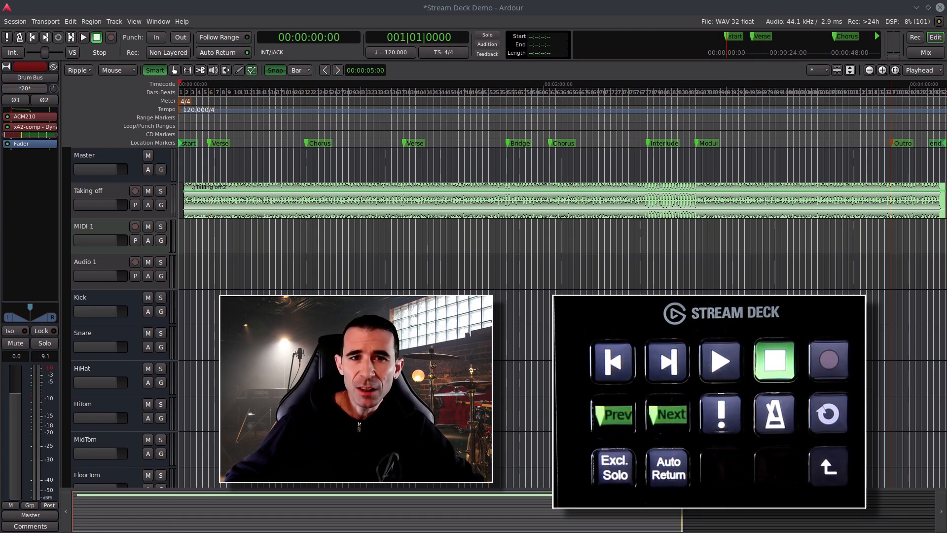
pyautogui.click(720, 361)
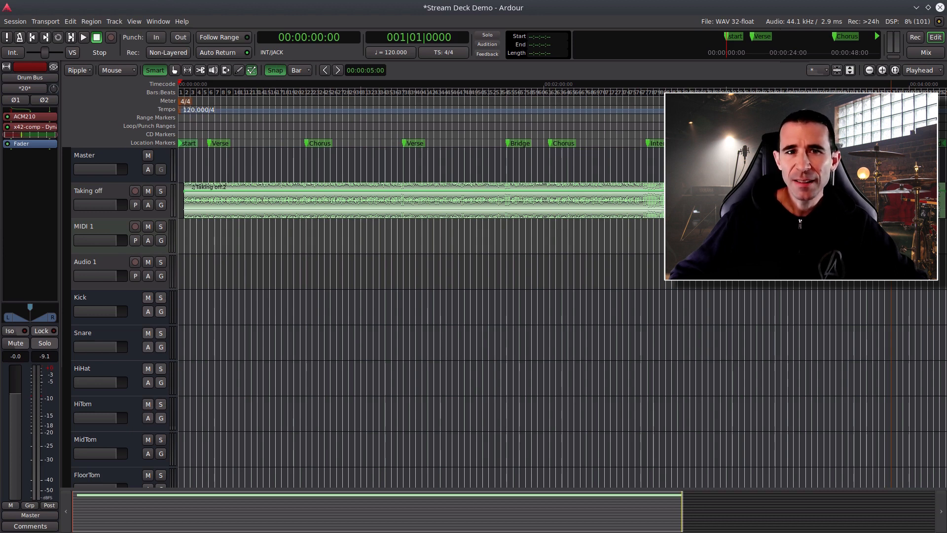
# Step: Show the Lua scripting window via Window > Scripting and browse the registered Actions scripts list
pyautogui.click(158, 21)
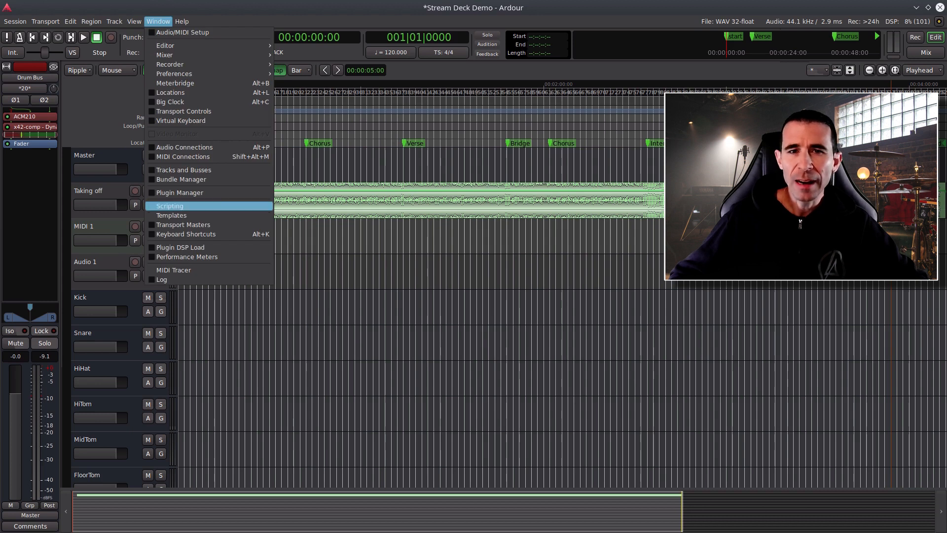
pyautogui.click(170, 205)
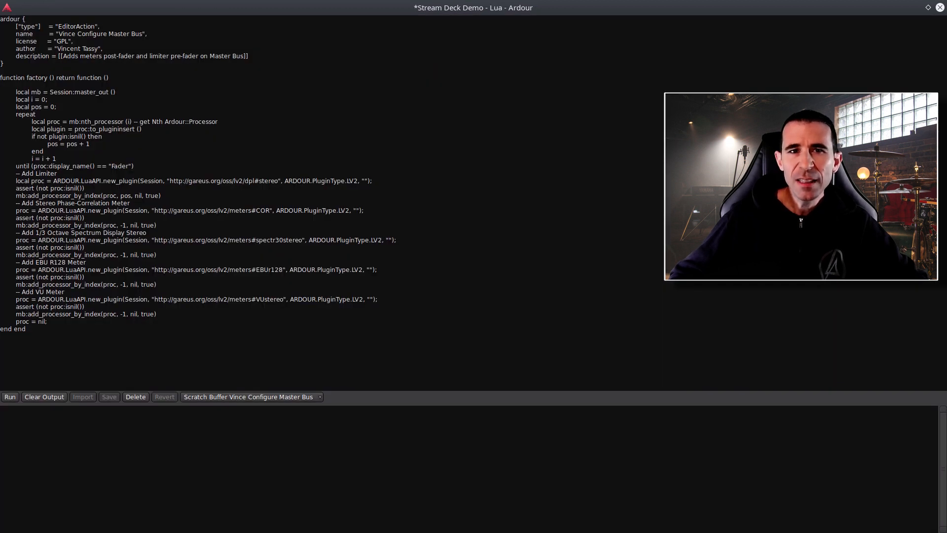
pyautogui.click(319, 397)
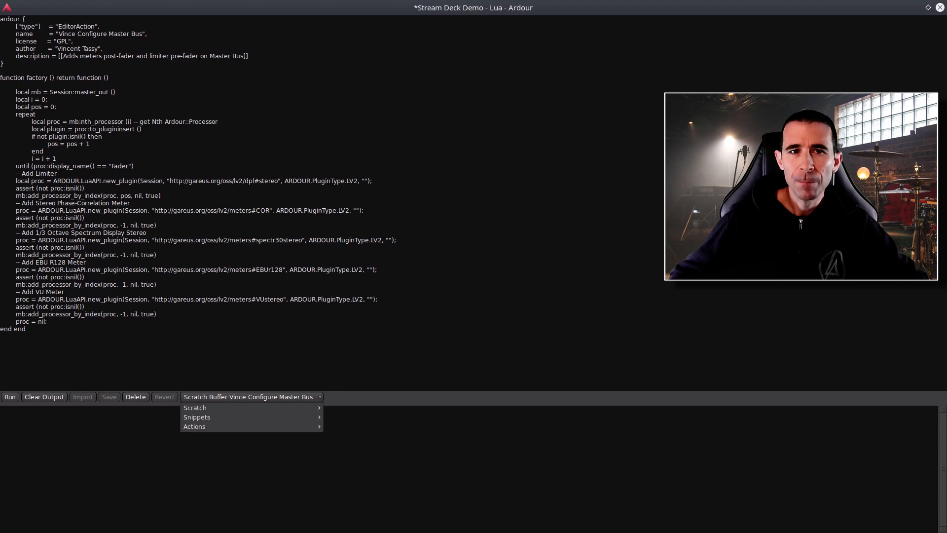
pyautogui.click(194, 426)
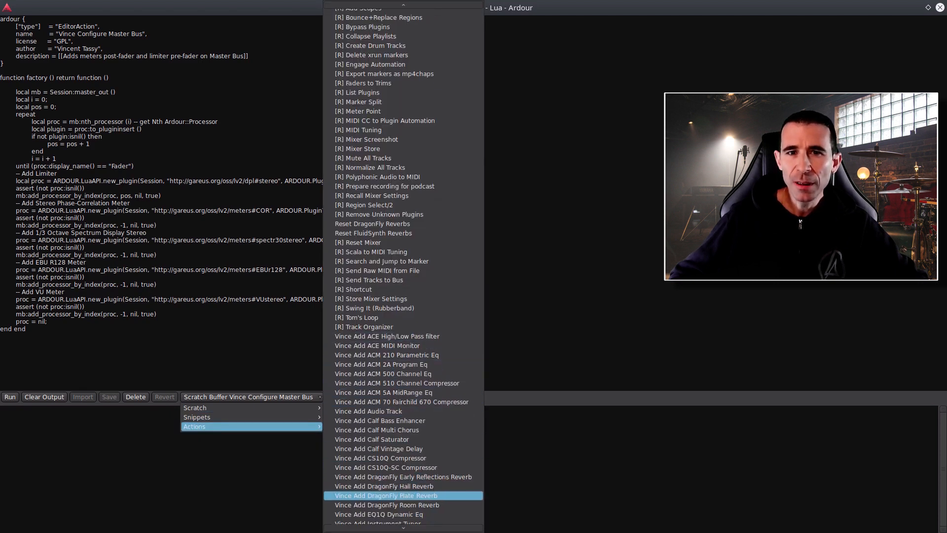
pyautogui.scroll(-3)
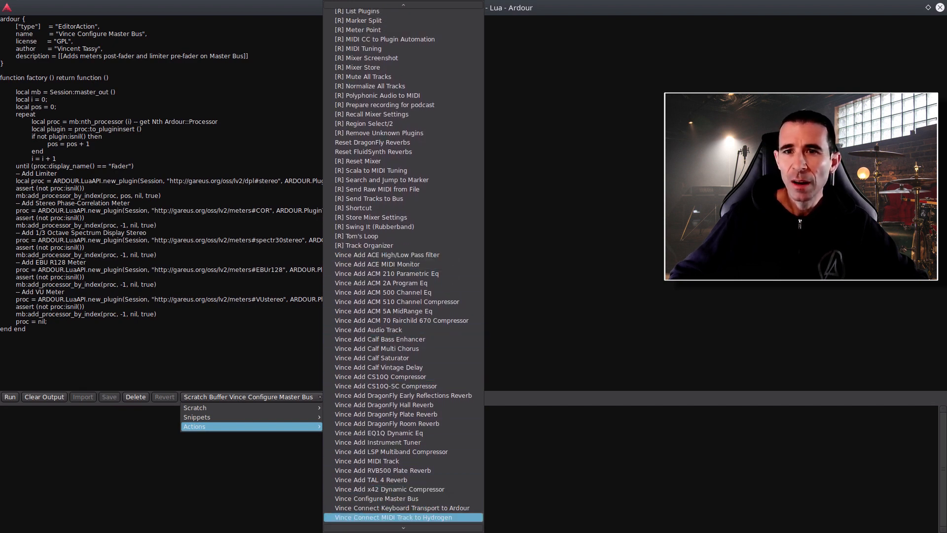
pyautogui.scroll(-3)
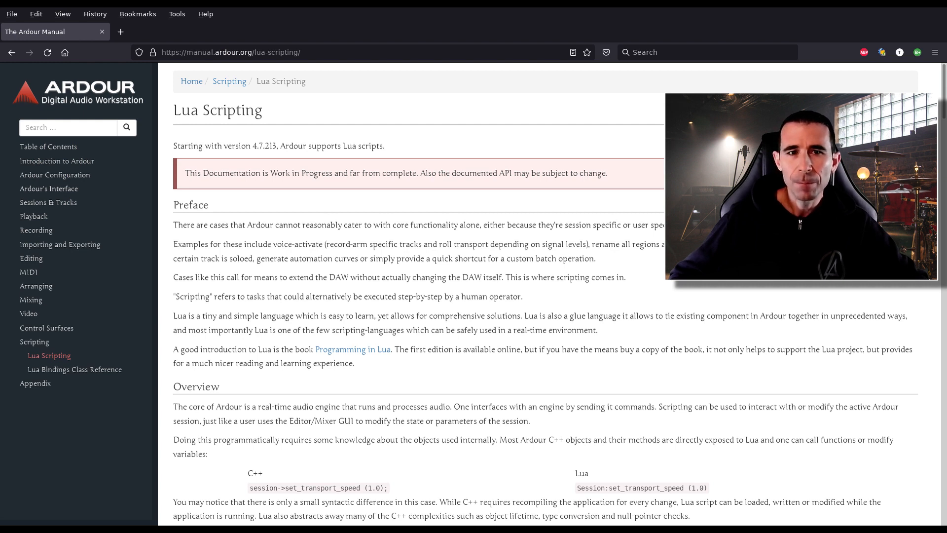
# Step: Browse the Ardour repository's share/scripts folder of example Lua scripts on GitHub
pyautogui.click(165, 40)
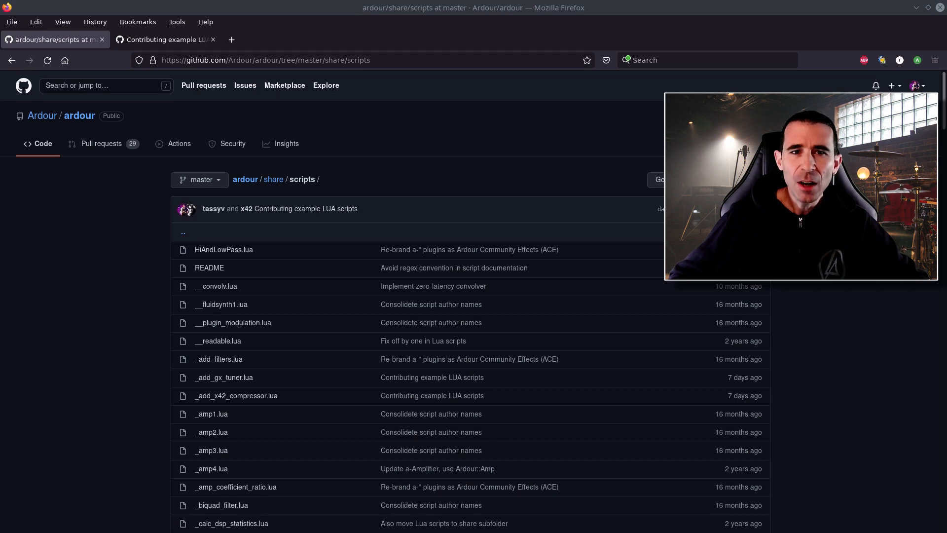
pyautogui.scroll(-3)
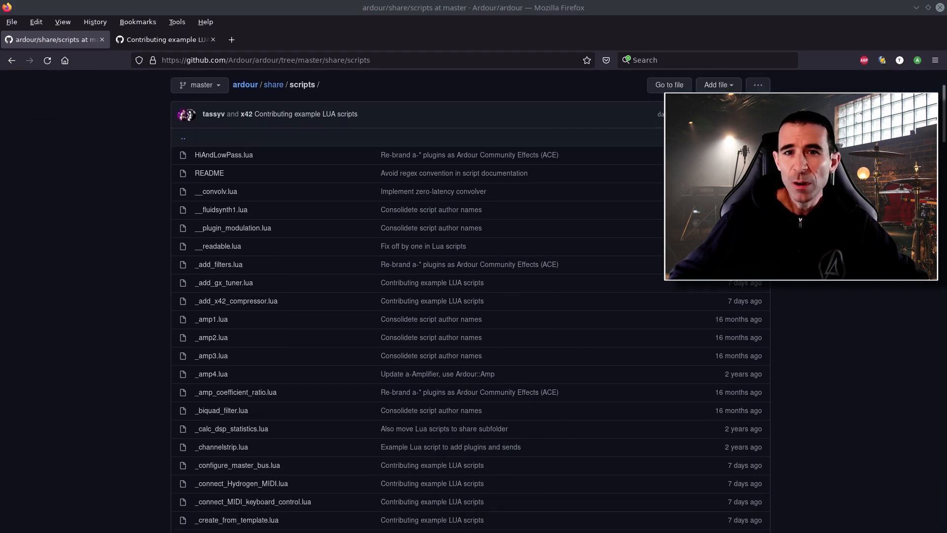
pyautogui.scroll(-3)
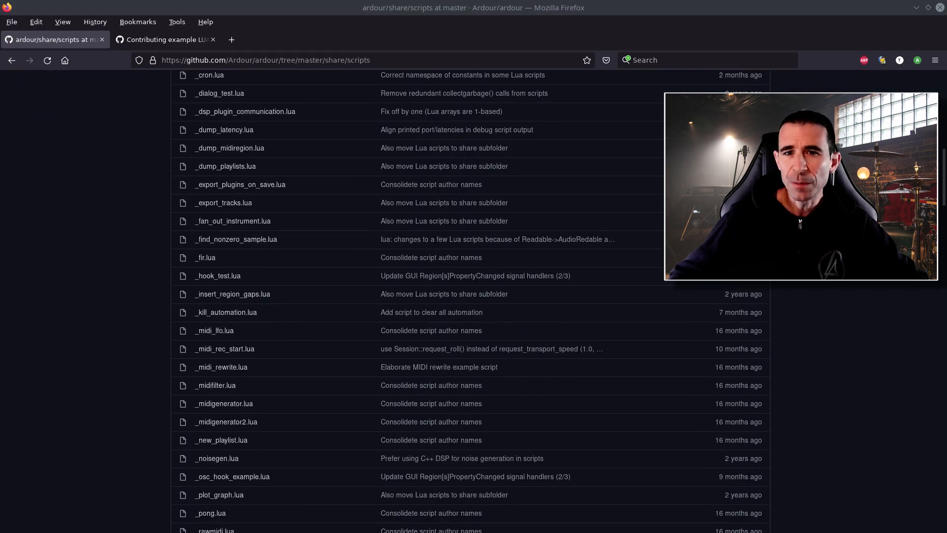
pyautogui.scroll(-3)
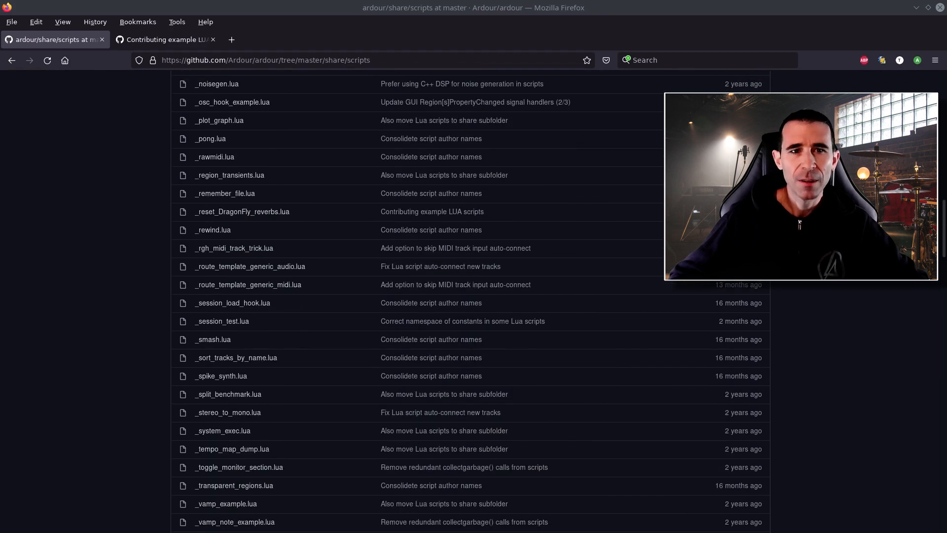
pyautogui.scroll(-3)
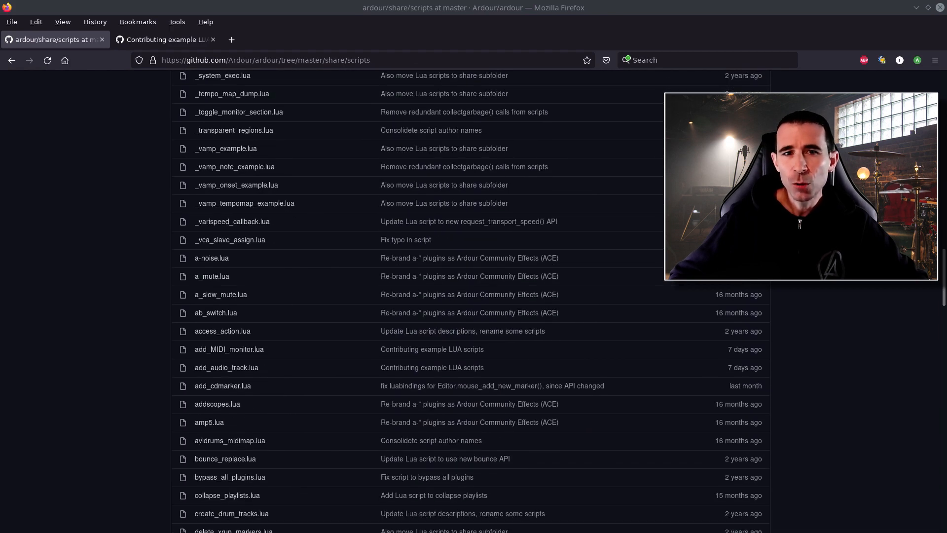
pyautogui.scroll(-3)
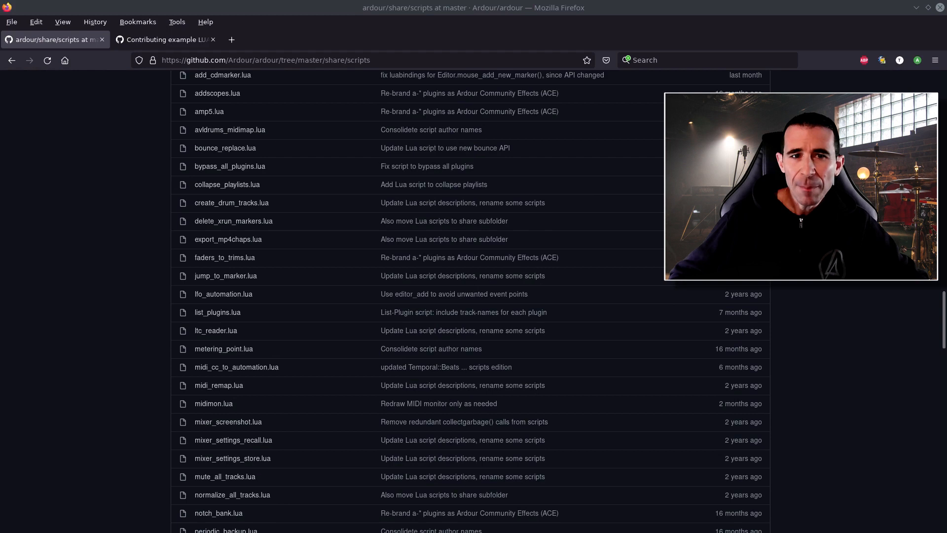
pyautogui.scroll(-3)
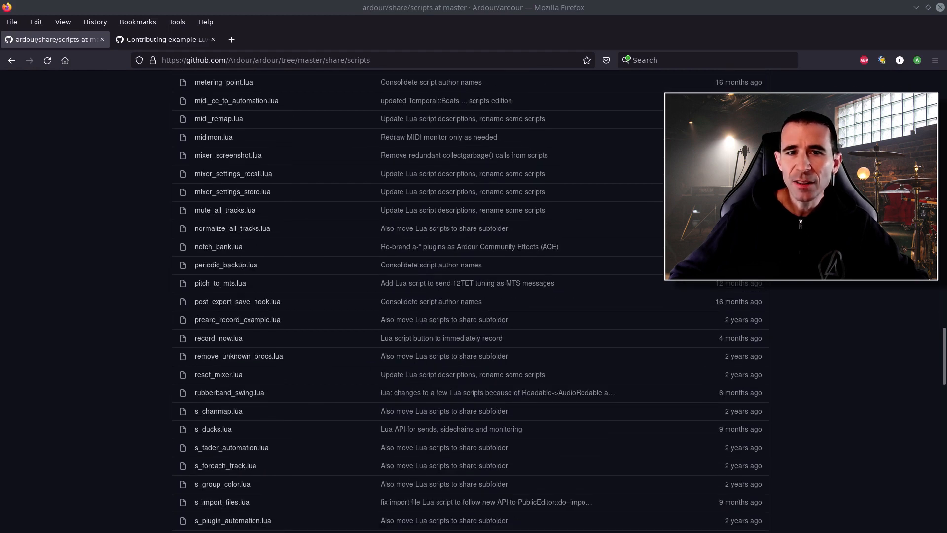
pyautogui.scroll(-3)
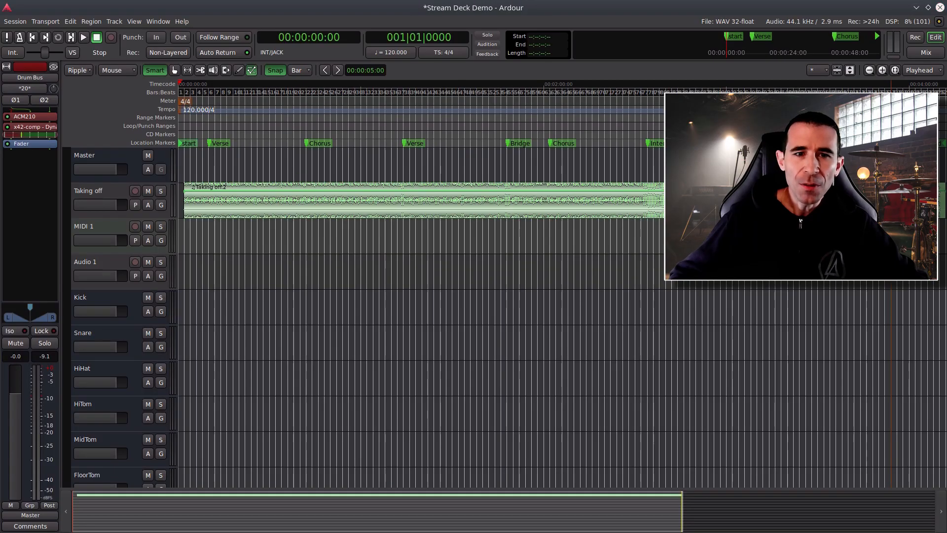
# Step: Bring up Ardour's Edit menu to reach the Lua Scripts submenu in the Stream Deck Demo session
pyautogui.click(71, 20)
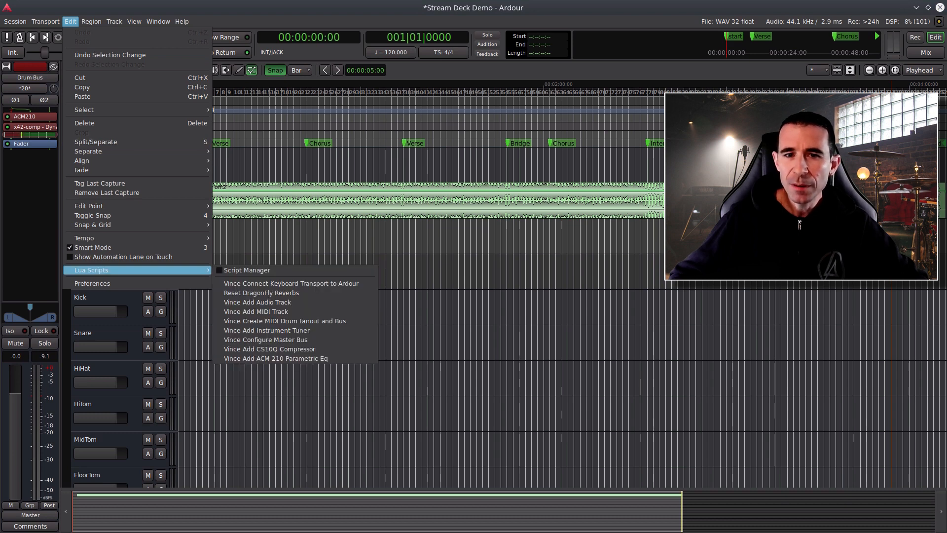
pyautogui.click(246, 270)
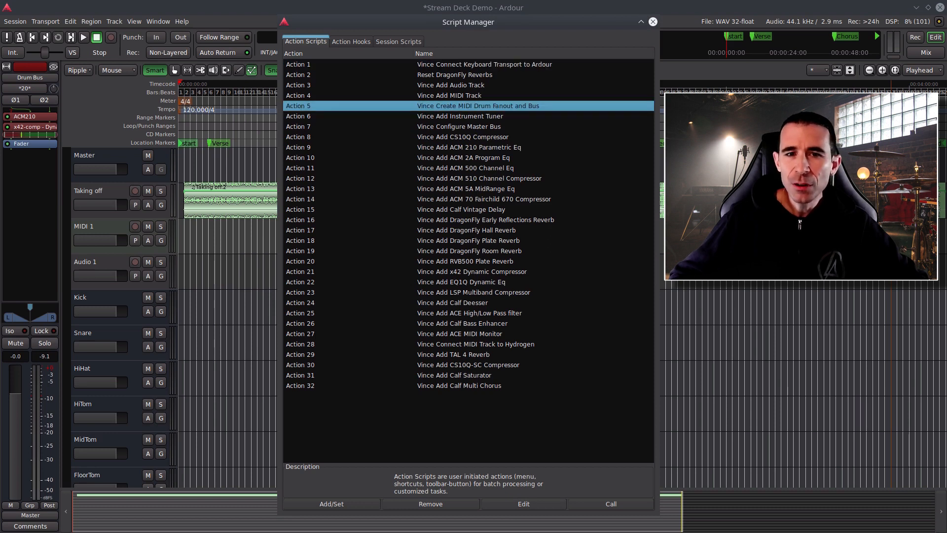
pyautogui.click(459, 126)
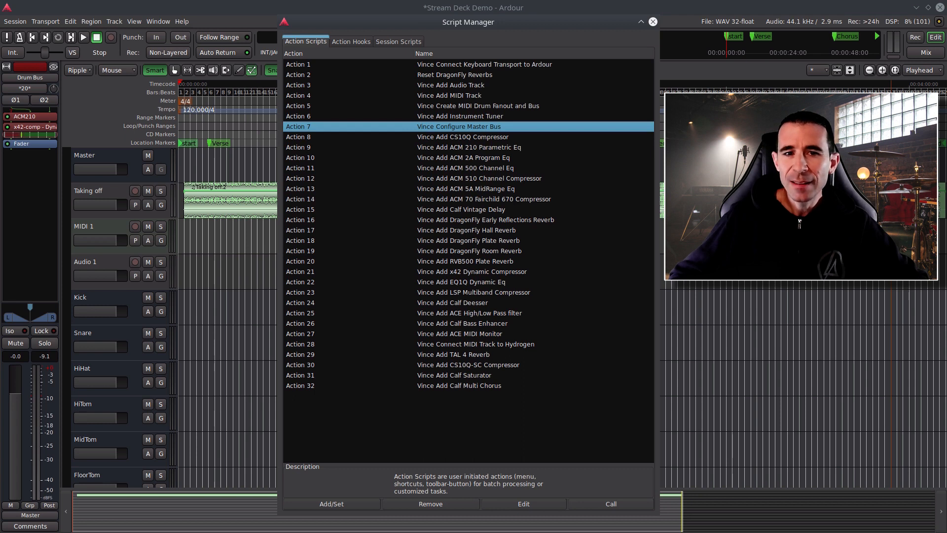
pyautogui.click(331, 504)
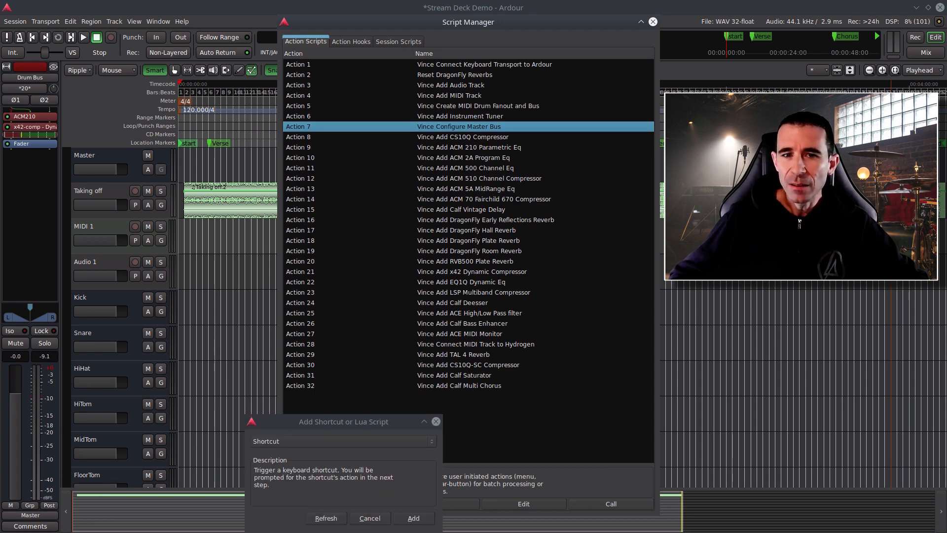
pyautogui.click(342, 441)
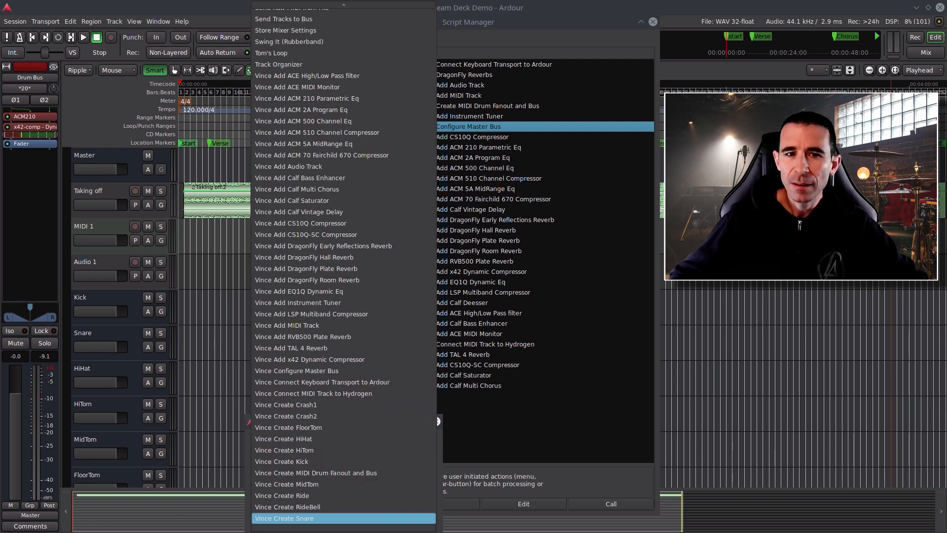
pyautogui.moveTo(307, 76)
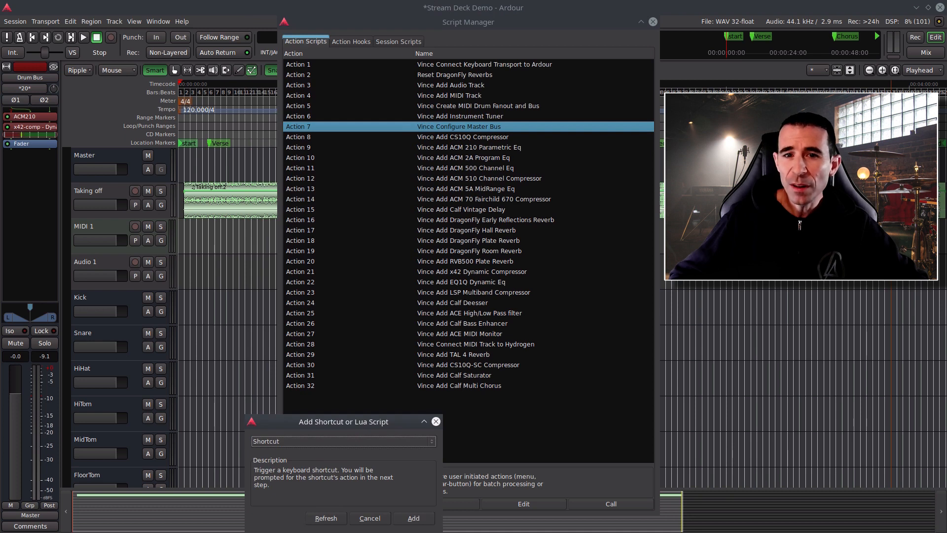
pyautogui.click(369, 518)
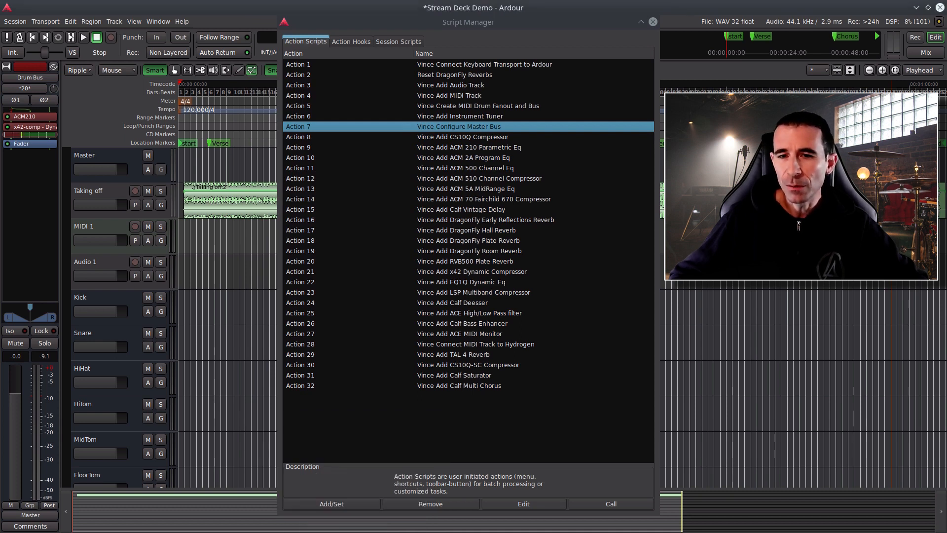
pyautogui.click(653, 22)
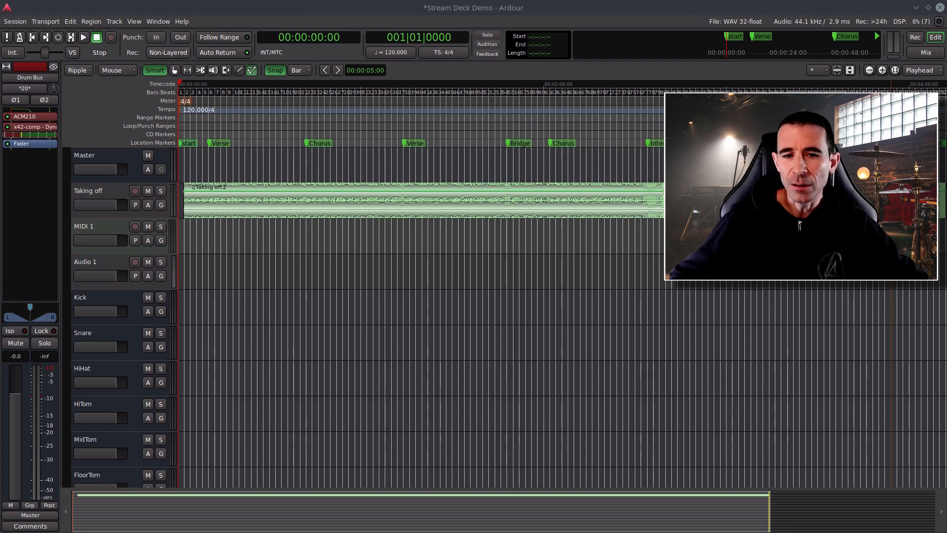
# Step: In Edit > Preferences > Control Surfaces, select the enabled Open Sound Control (OSC) protocol
pyautogui.click(70, 21)
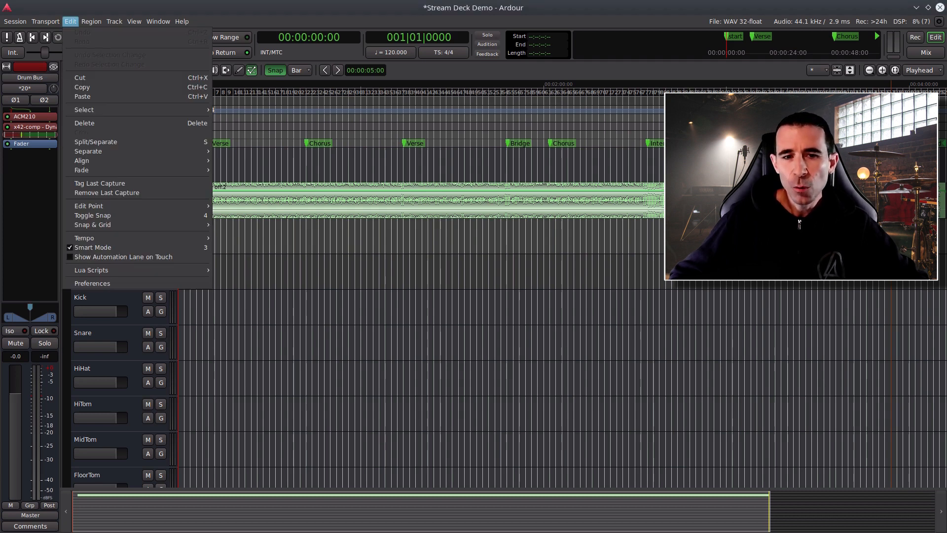
pyautogui.click(92, 283)
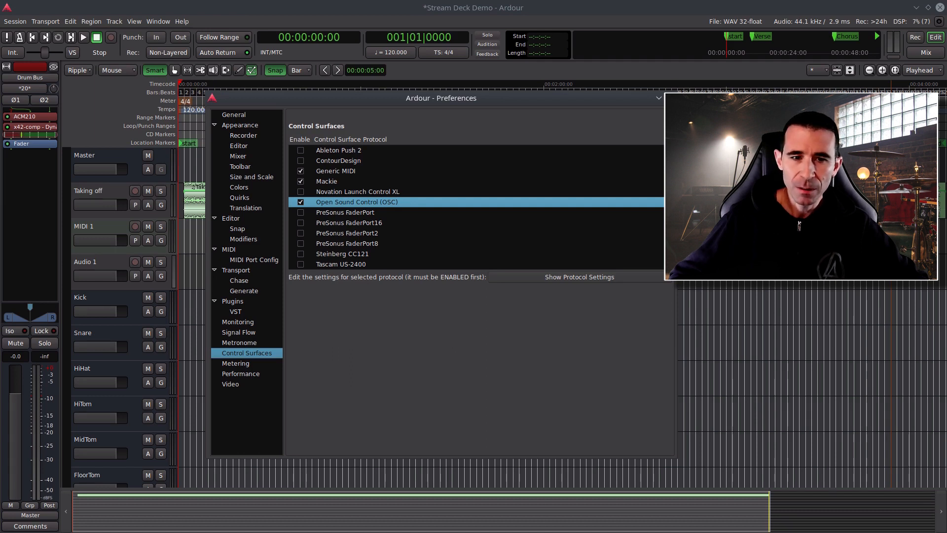
pyautogui.click(658, 98)
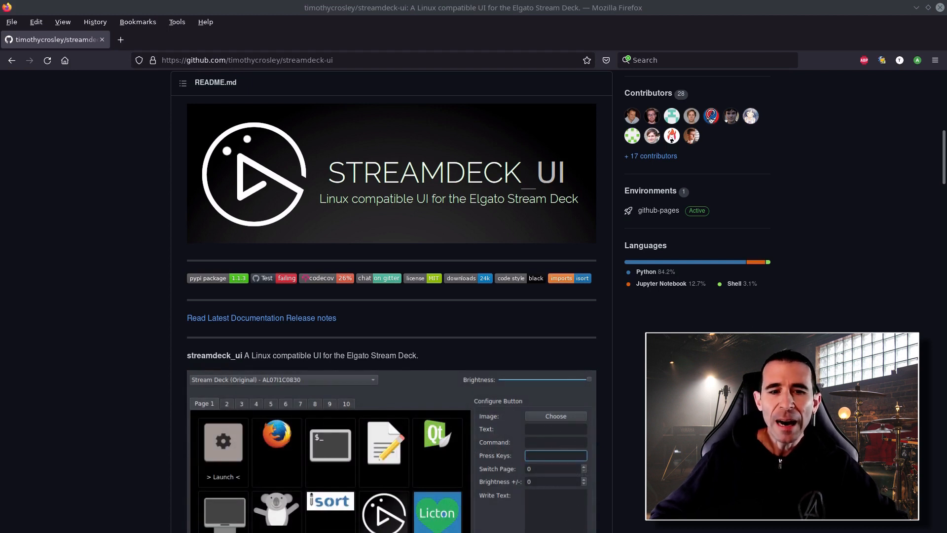
pyautogui.click(554, 429)
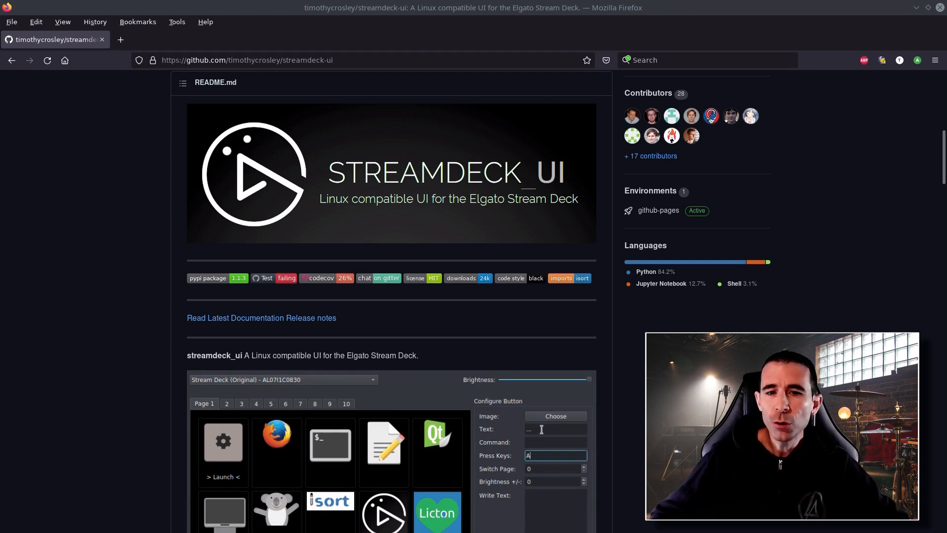
pyautogui.write('Alt+')
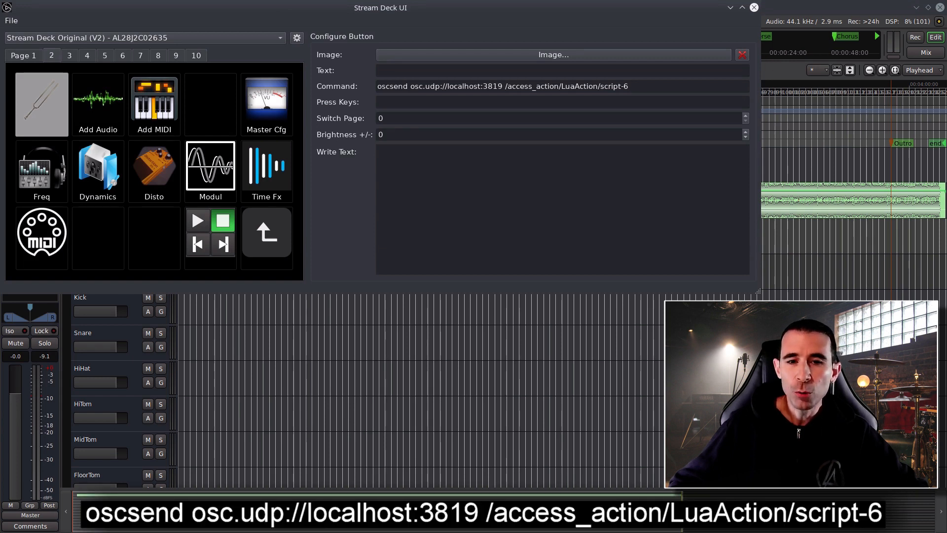
# Step: Inspect the oscsend commands behind Add Audio, Add MIDI and Master Cfg (scripts 3, 4, 7), then show the transport page
pyautogui.click(97, 105)
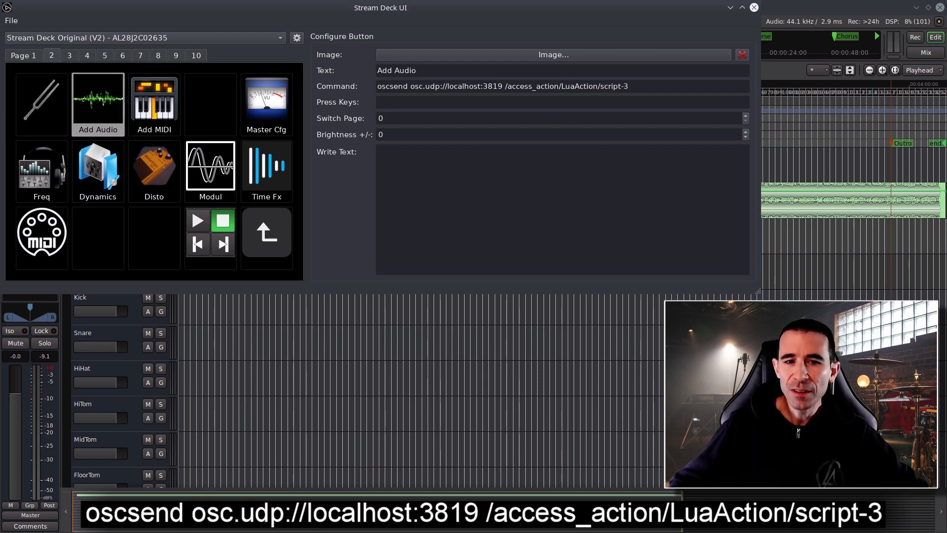
pyautogui.click(154, 104)
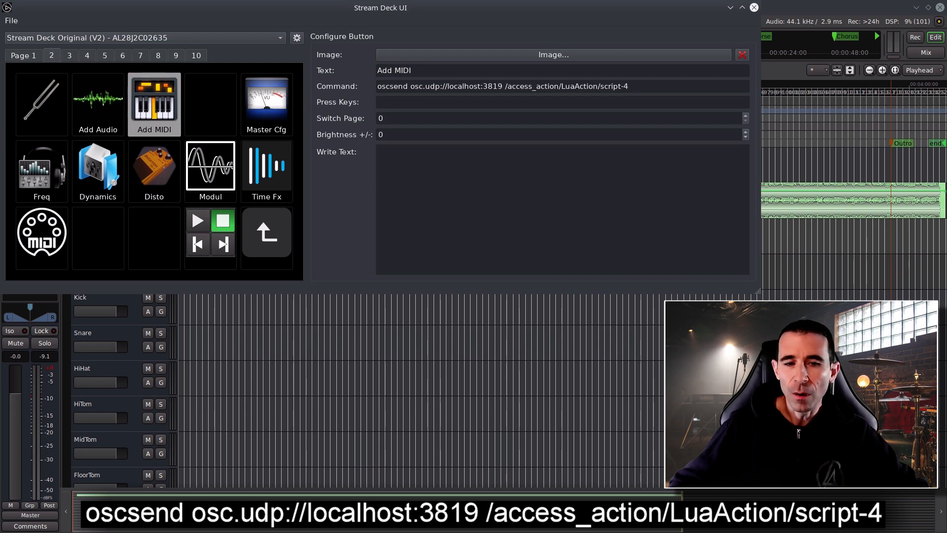
pyautogui.click(265, 103)
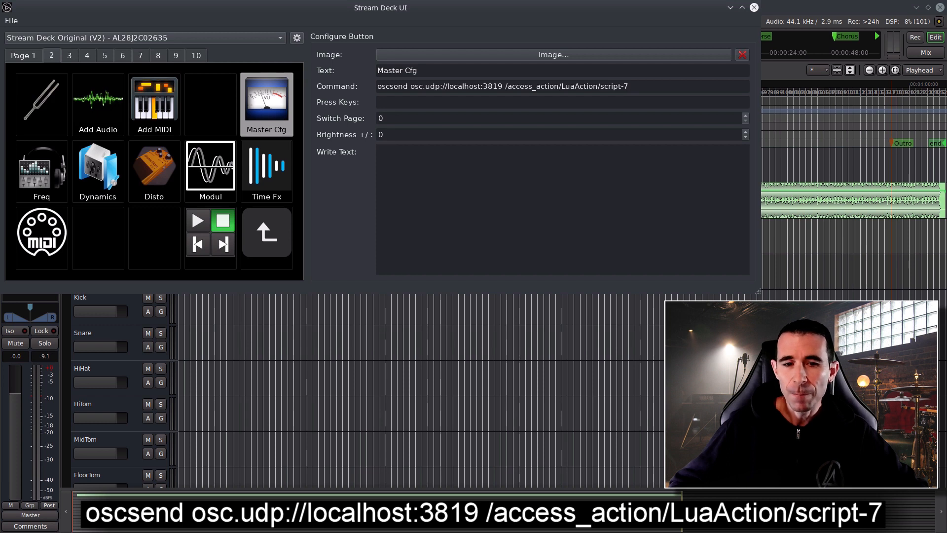
pyautogui.click(210, 238)
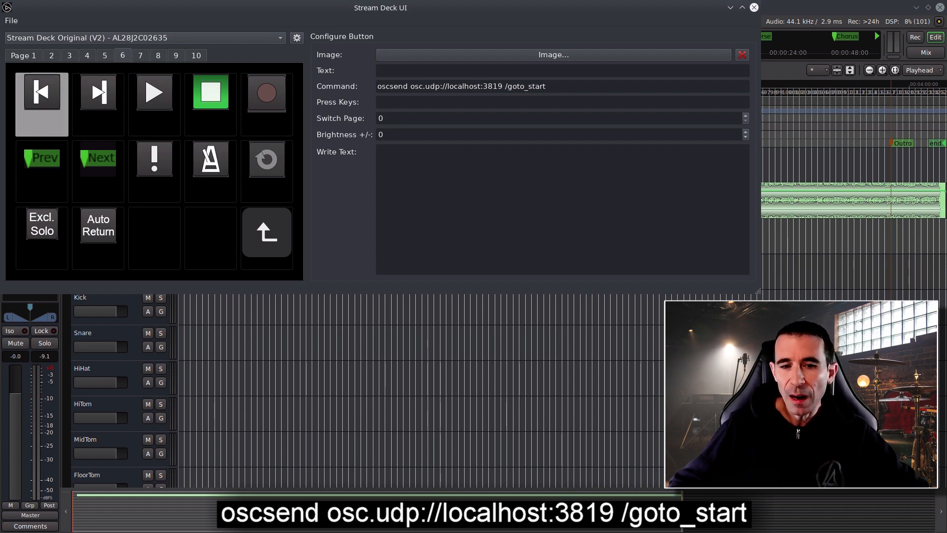
pyautogui.click(98, 92)
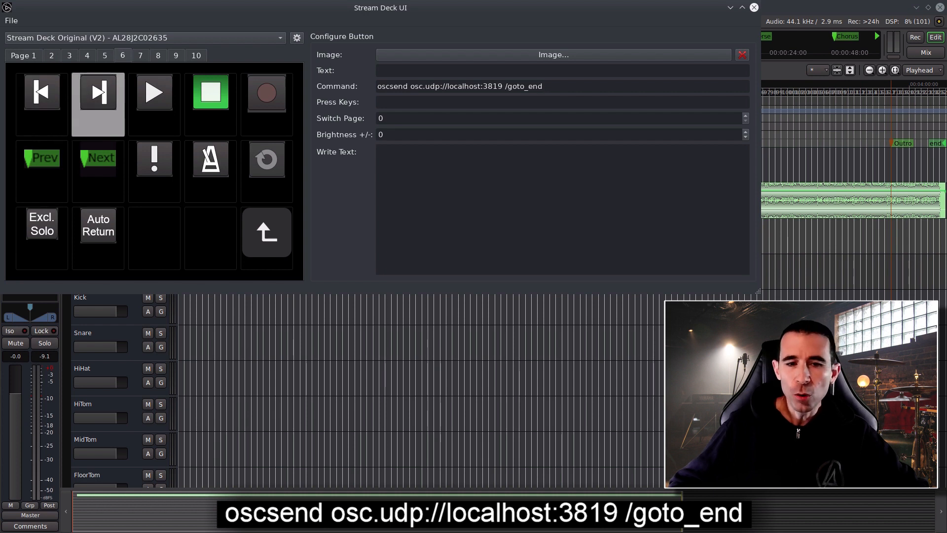
pyautogui.click(154, 91)
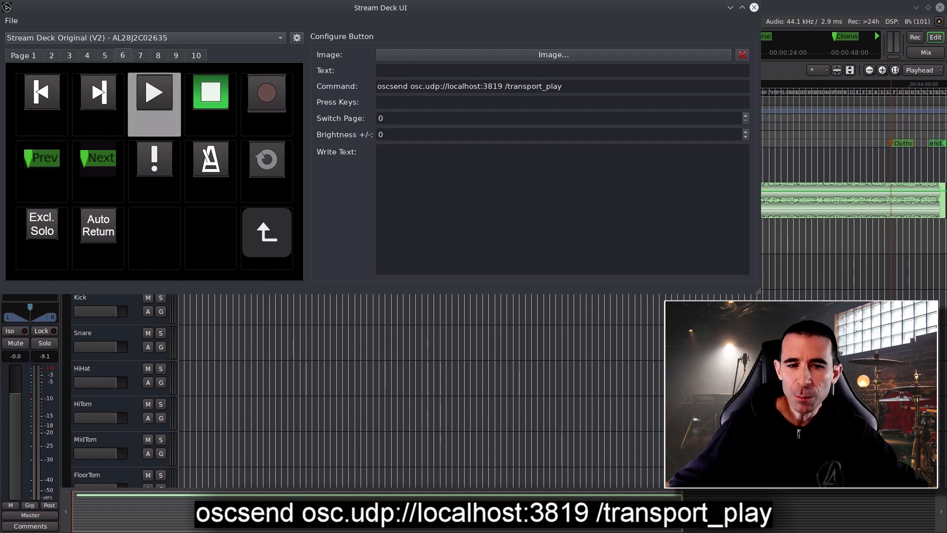
pyautogui.click(210, 92)
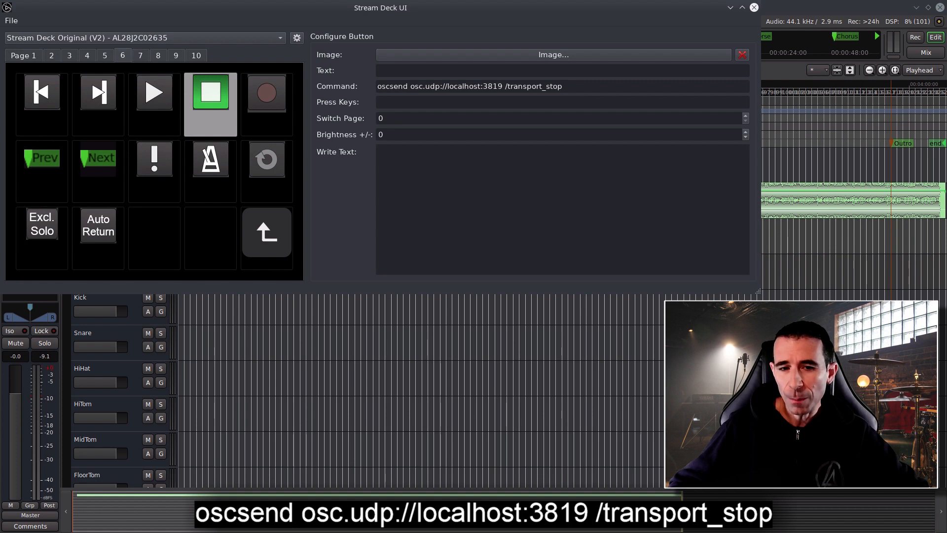
pyautogui.click(265, 92)
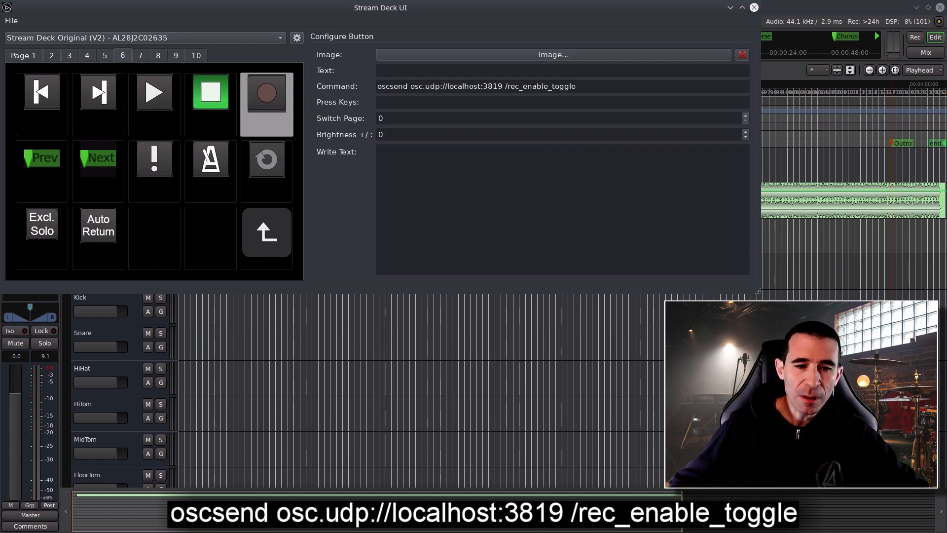
pyautogui.click(41, 158)
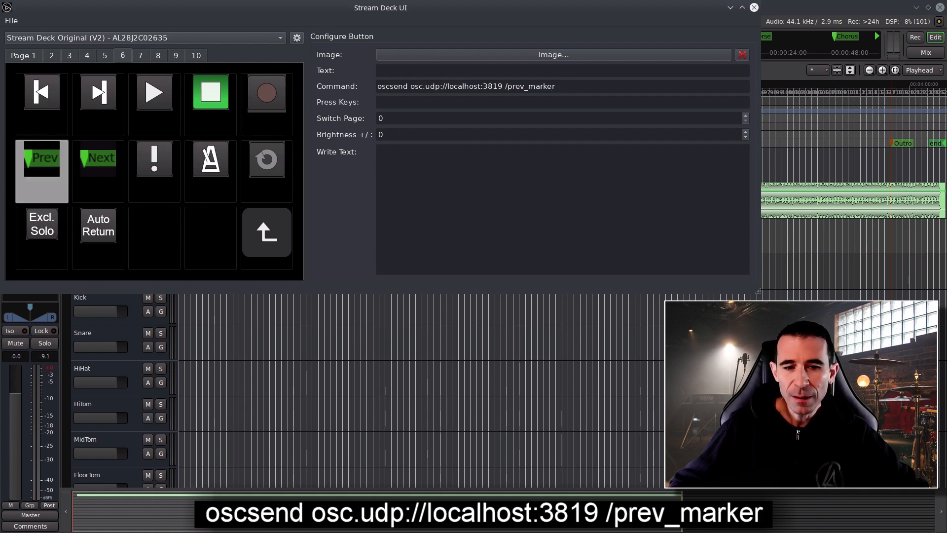
pyautogui.click(98, 172)
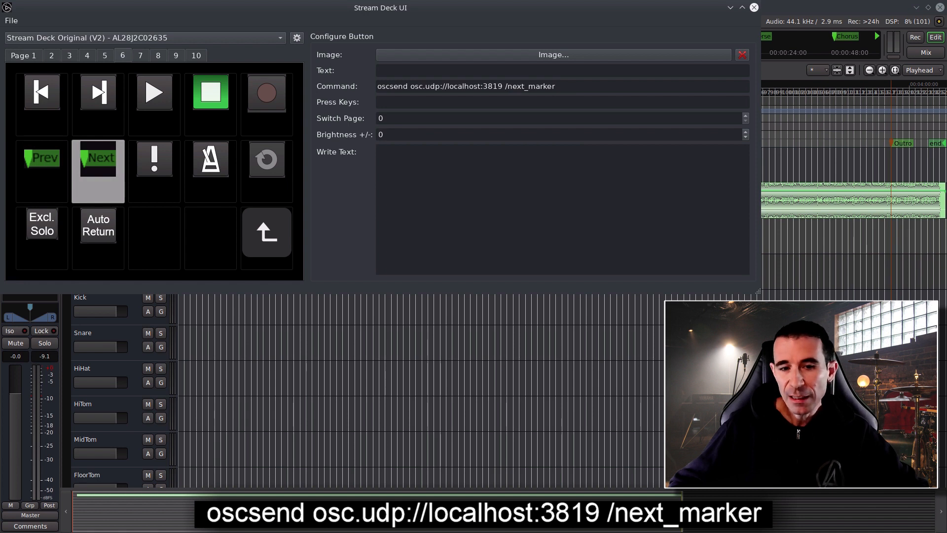
pyautogui.click(154, 172)
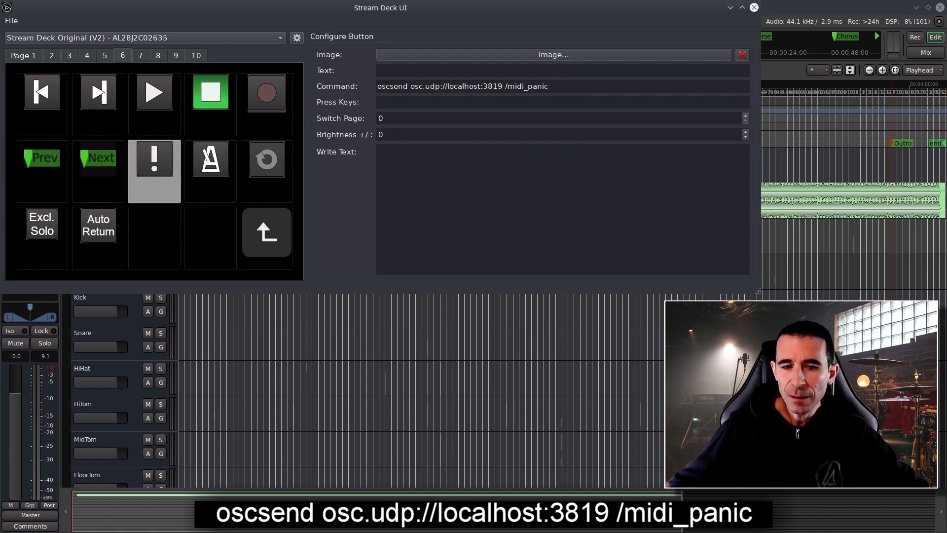
pyautogui.click(210, 171)
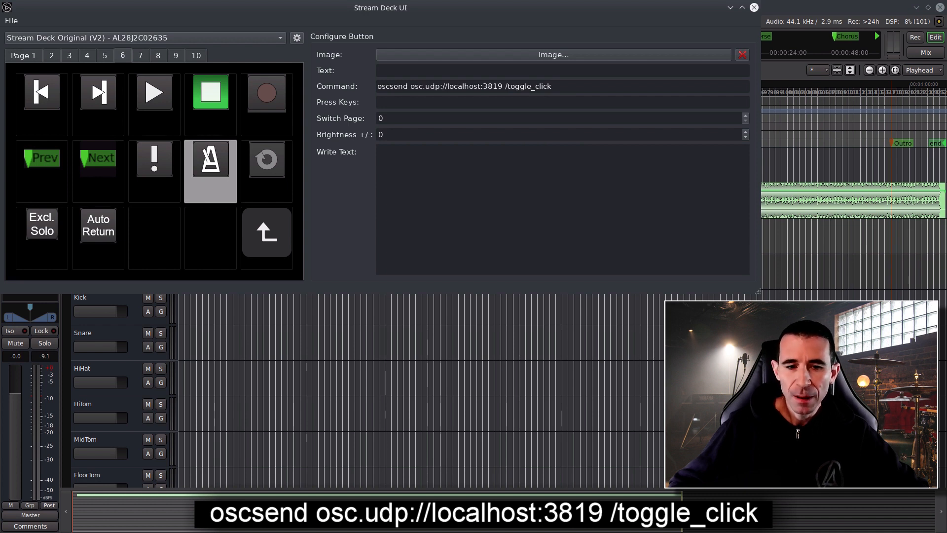
pyautogui.click(265, 159)
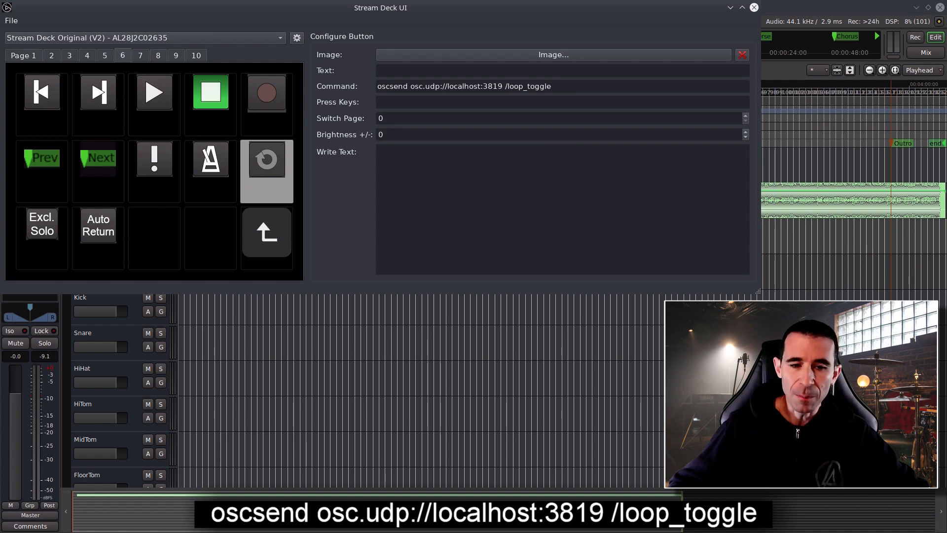
pyautogui.moveTo(754, 7)
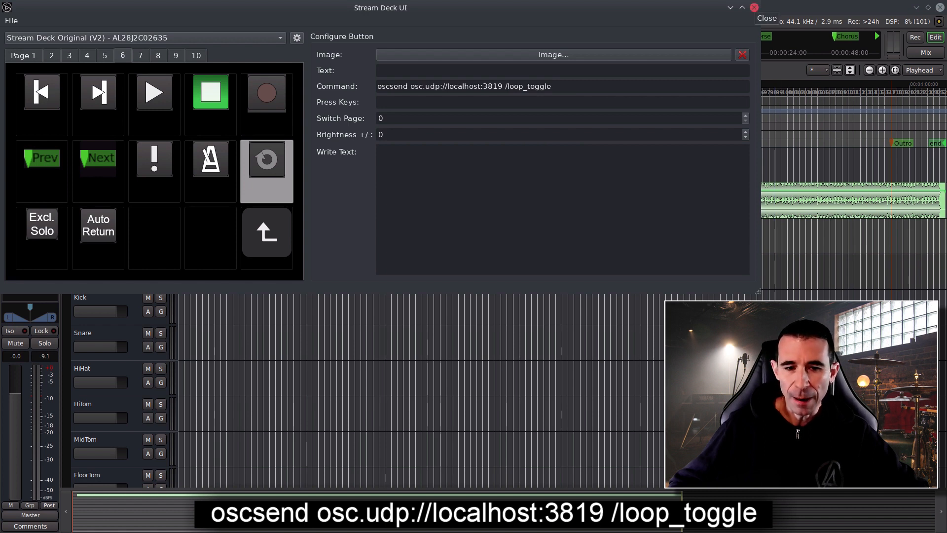